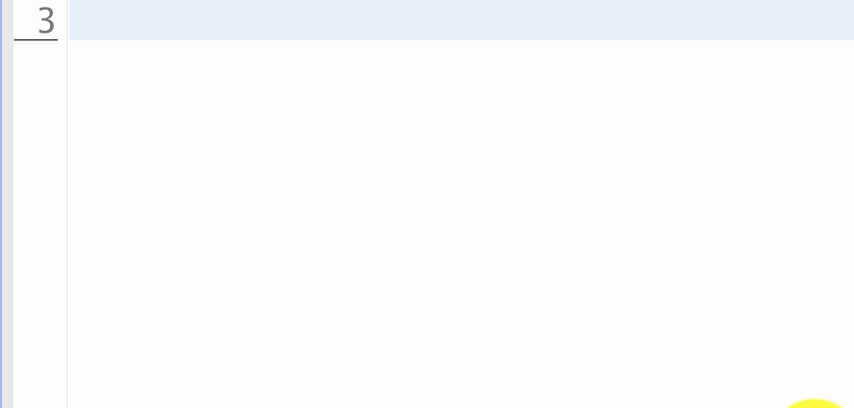
Step: Insert blank lines below line 3 so the script extends to an empty line 5
{"action": "key", "text": "enter"}
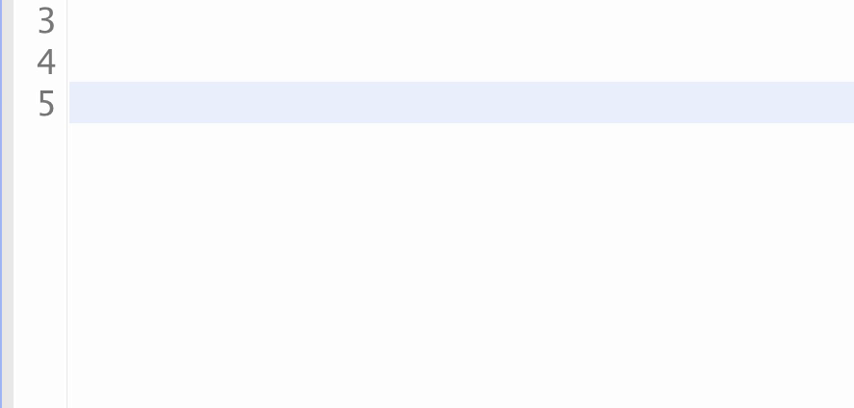
Step: Write def method(param): with print(param) as its body on line 5
{"action": "type", "text": "def"}
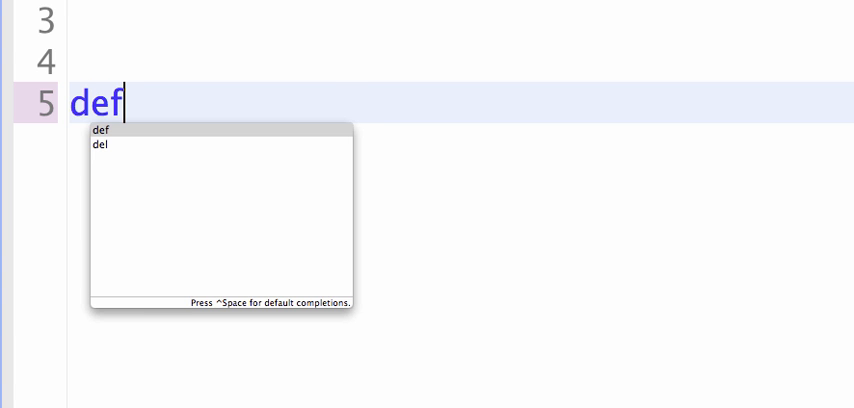
{"action": "type", "text": "method"}
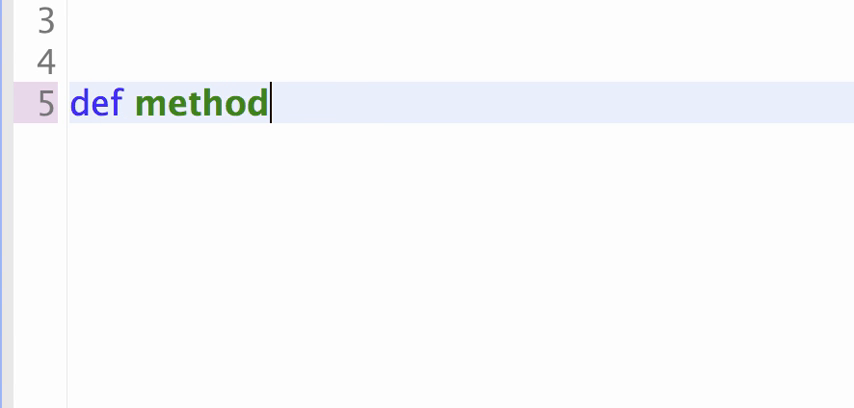
{"action": "type", "text": "():"}
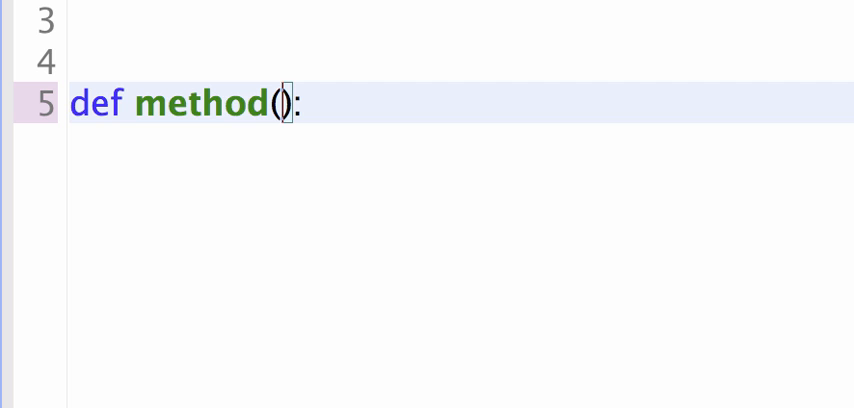
{"action": "type", "text": "param"}
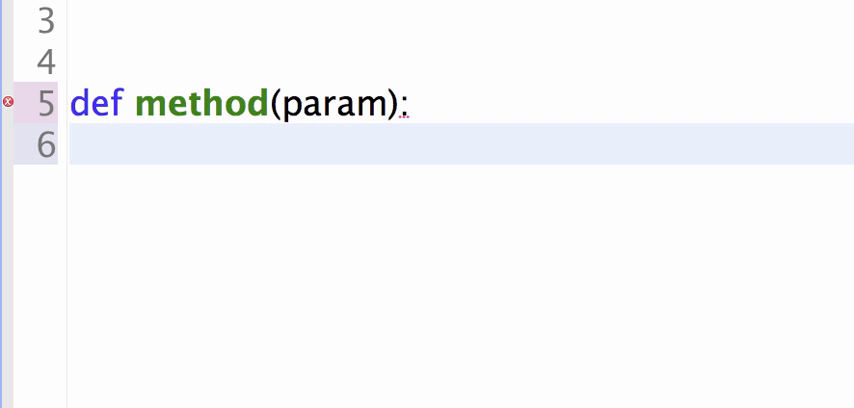
{"action": "type", "text": "print(p"}
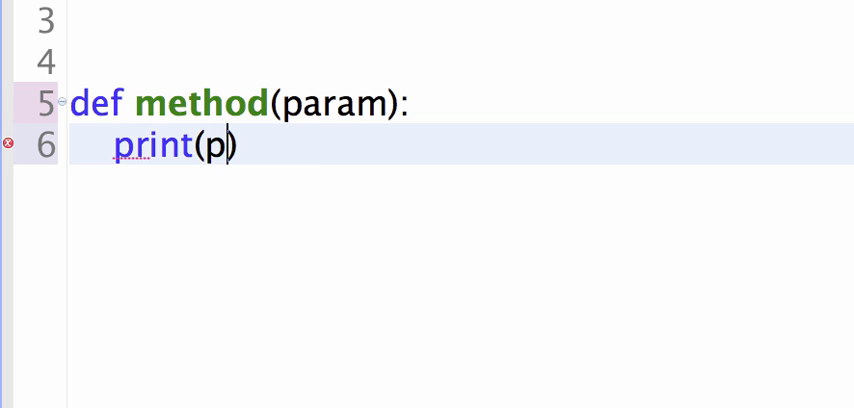
{"action": "type", "text": "aram"}
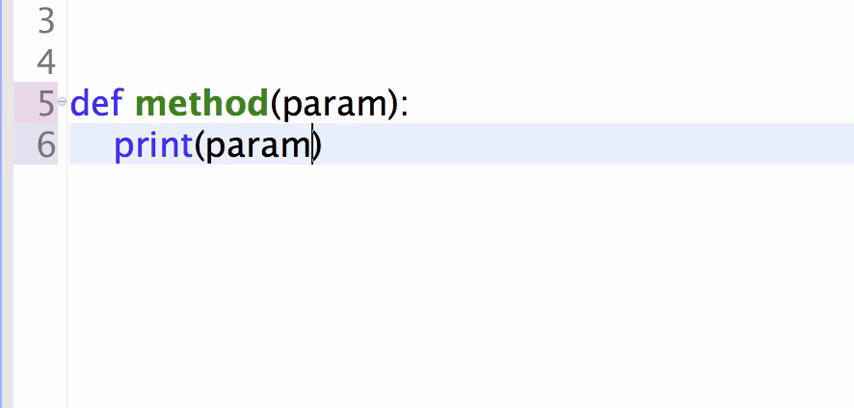
Step: Select the method(param) function and delete it, leaving line 5 blank
{"action": "double_click", "coordinate": [248, 148]}
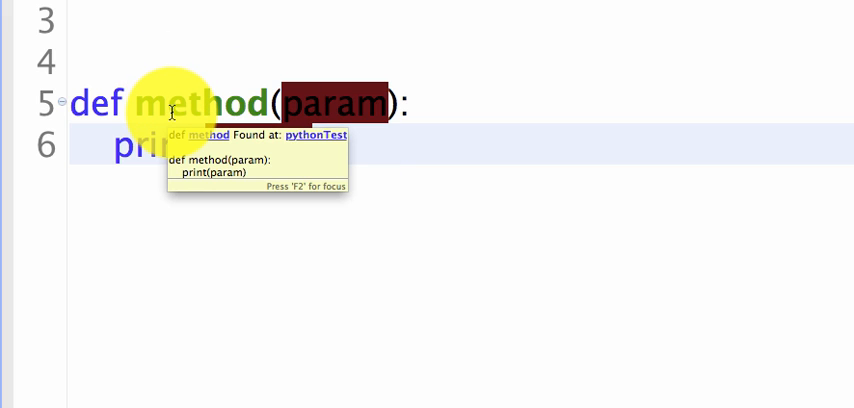
{"action": "double_click", "coordinate": [204, 104]}
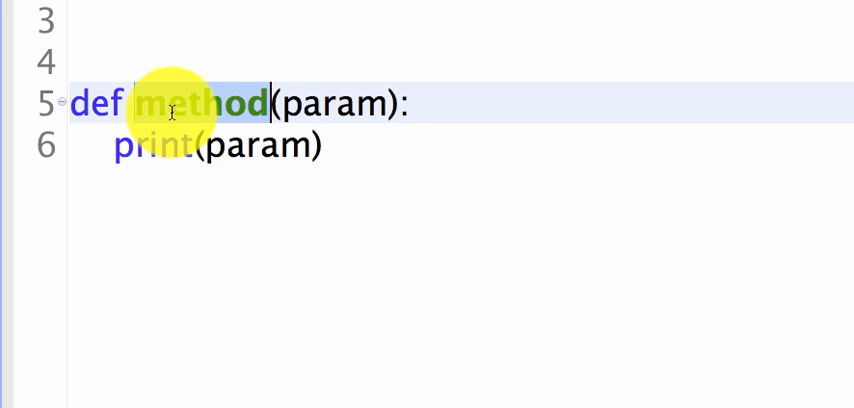
{"action": "type", "text": "fun"}
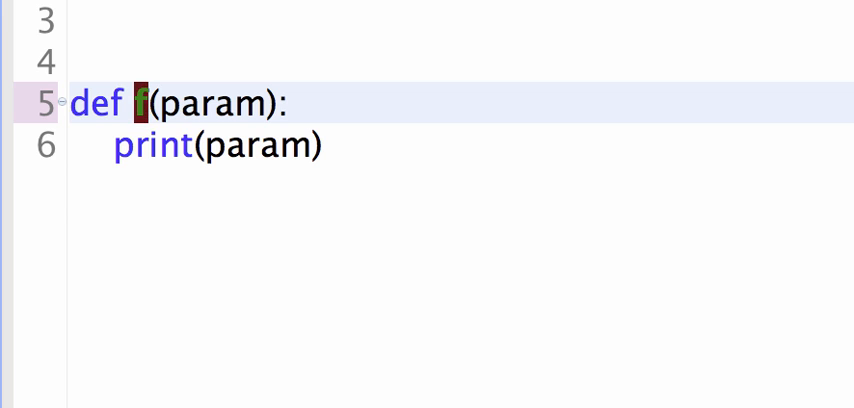
{"action": "key", "text": "Backspace"}
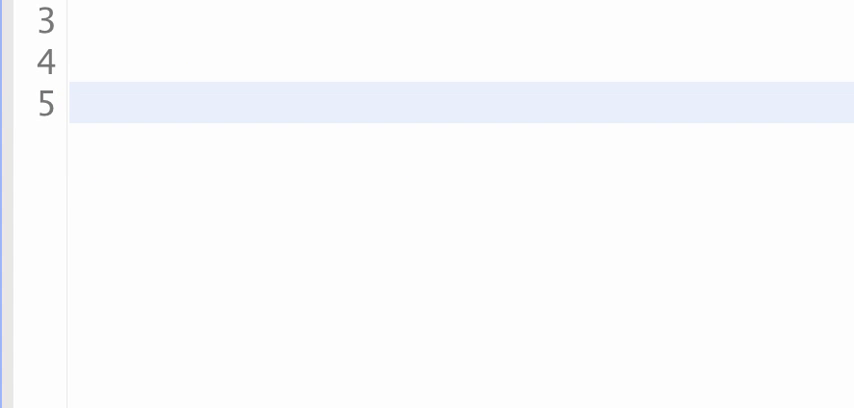
Step: Start line 5 with add = lambda num1,num2 using the lambda keyword completion
{"action": "left_click", "coordinate": [72, 104]}
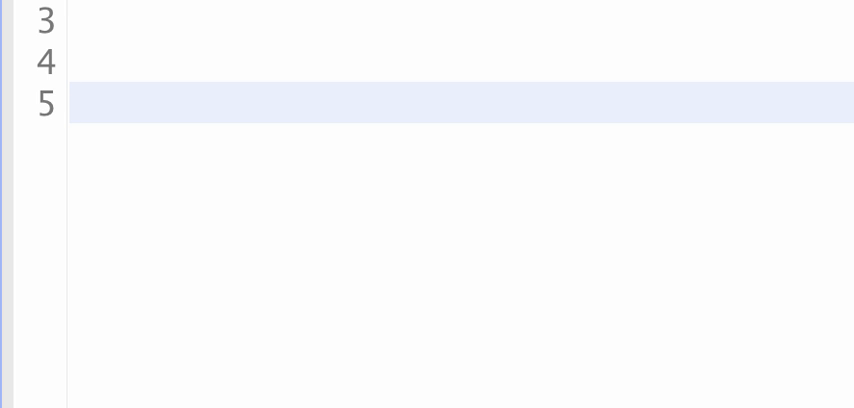
{"action": "left_click", "coordinate": [76, 104]}
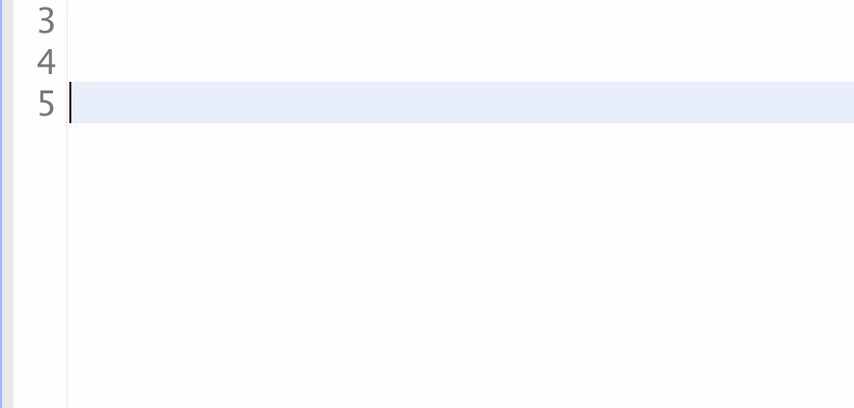
{"action": "type", "text": "add ="}
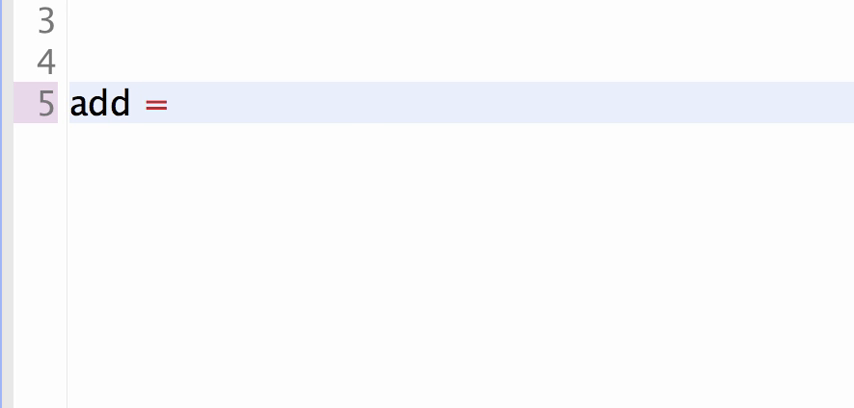
{"action": "type", "text": "lamb"}
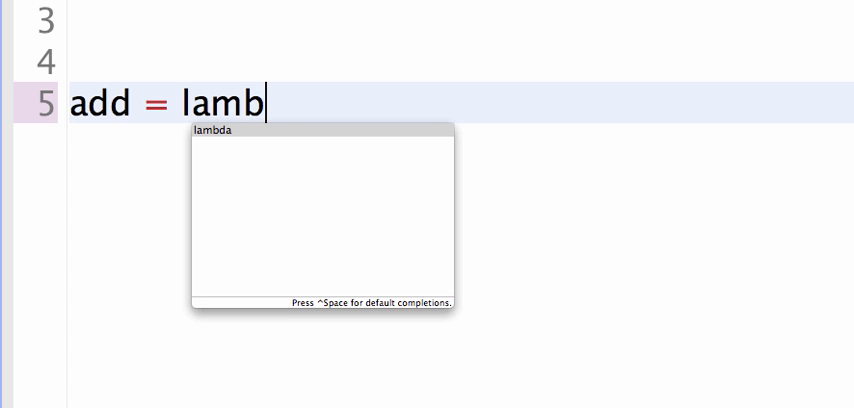
{"action": "key", "text": "Tab"}
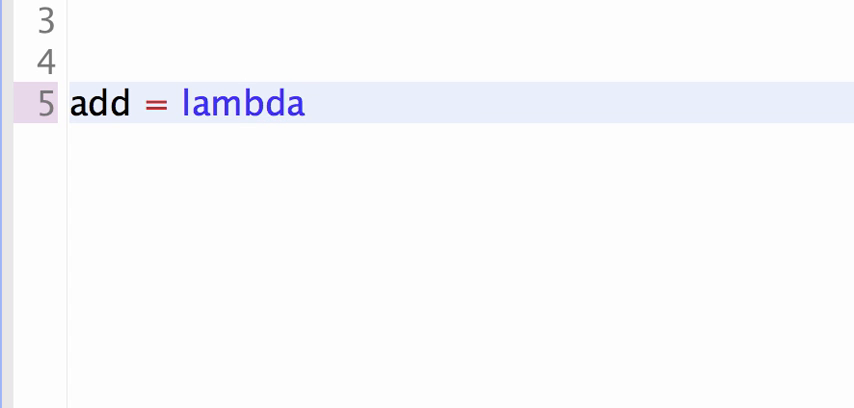
{"action": "left_click", "coordinate": [310, 104]}
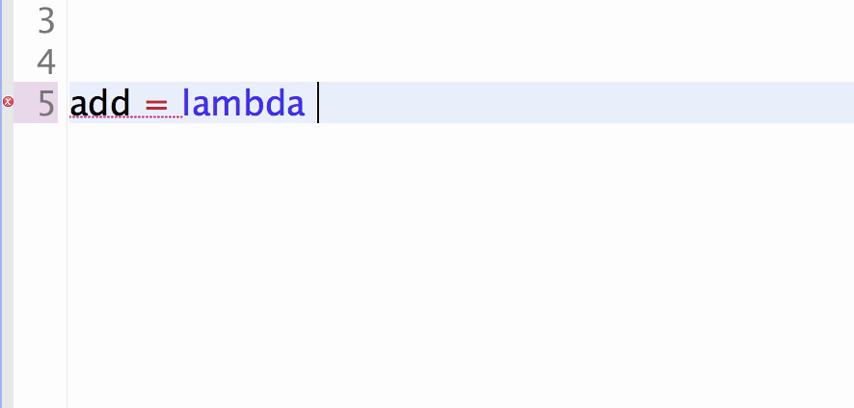
{"action": "type", "text": "num1"}
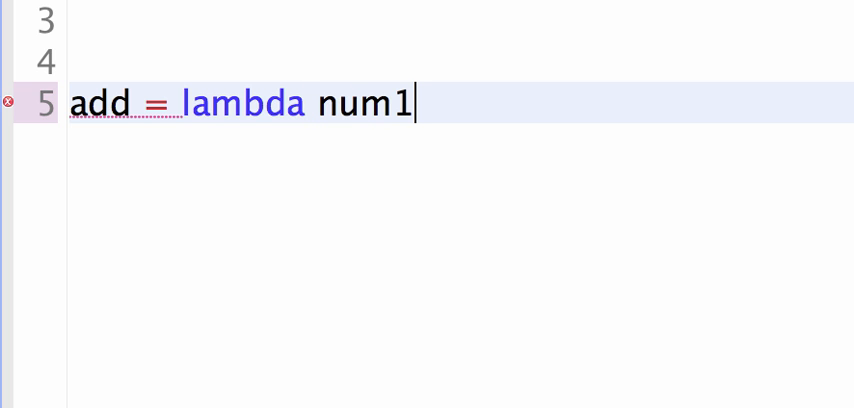
{"action": "type", "text": ",num1"}
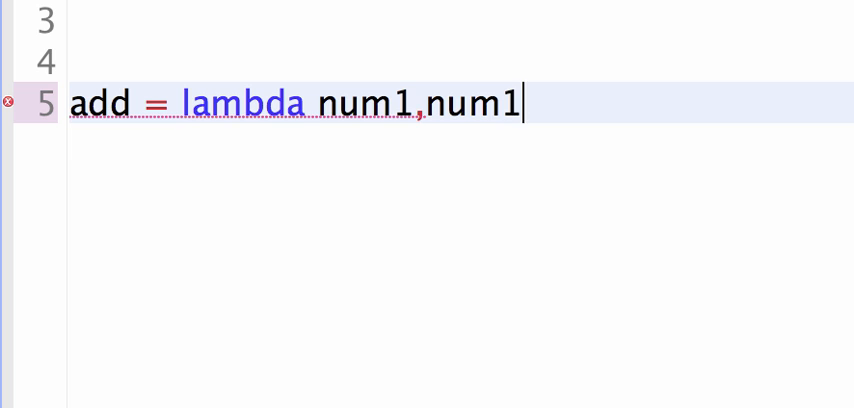
{"action": "type", "text": "2,"}
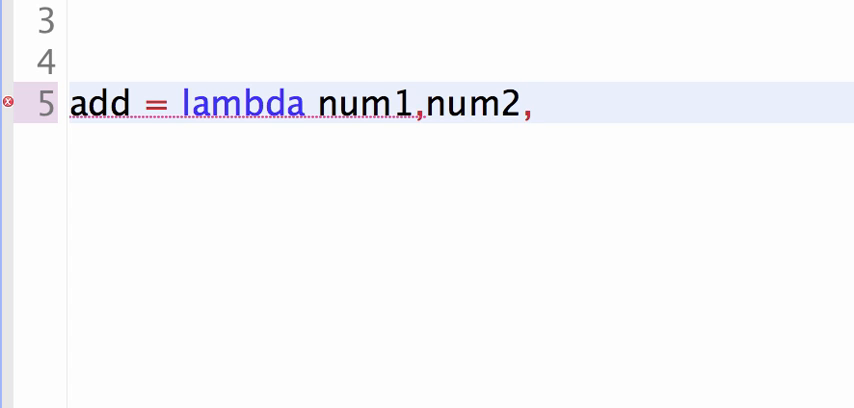
{"action": "key", "text": "BackSpace"}
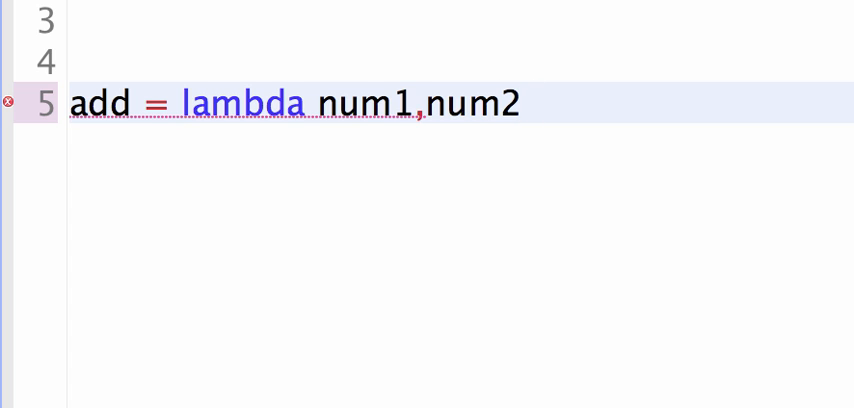
Step: Complete the lambda body as : num1 + num2
{"action": "left_click", "coordinate": [520, 104]}
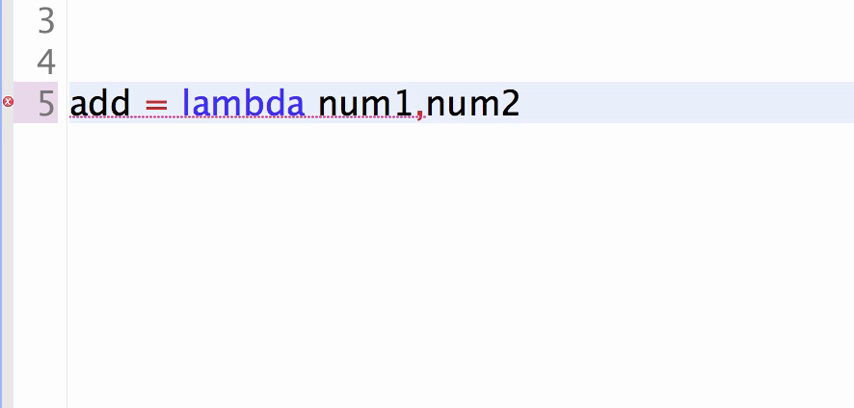
{"action": "type", "text": ":"}
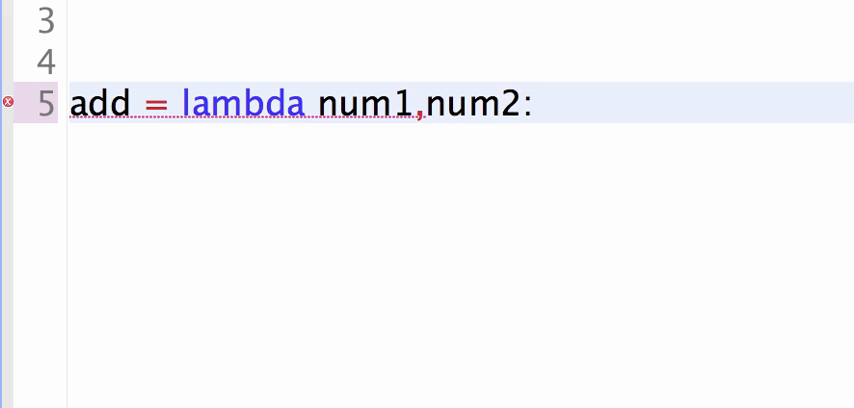
{"action": "type", "text": "num"}
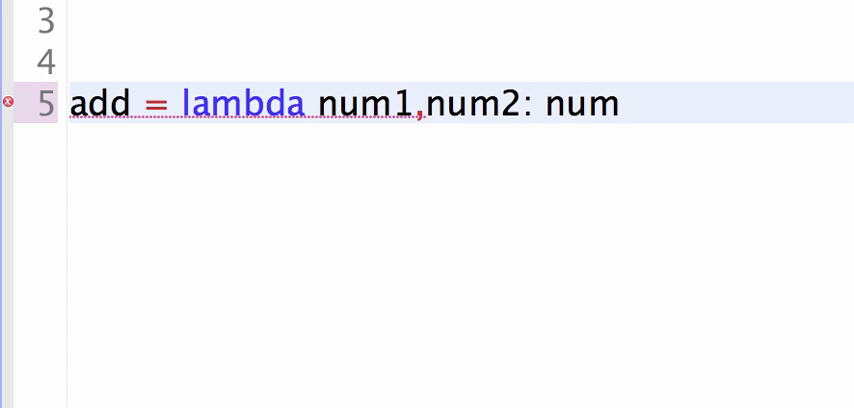
{"action": "type", "text": "+ n"}
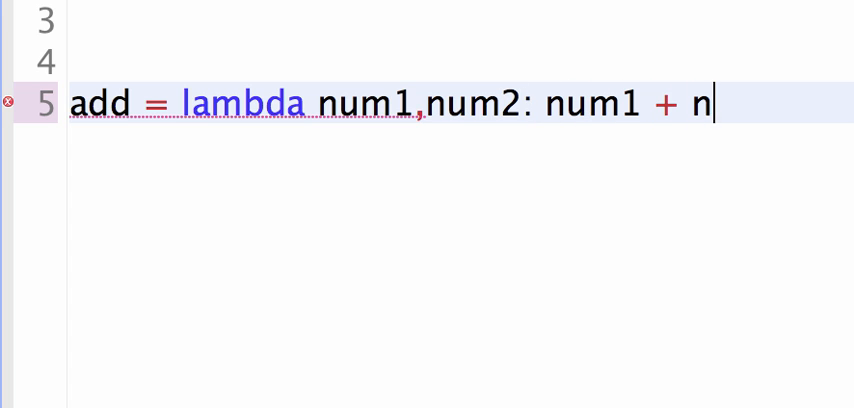
{"action": "type", "text": "um2"}
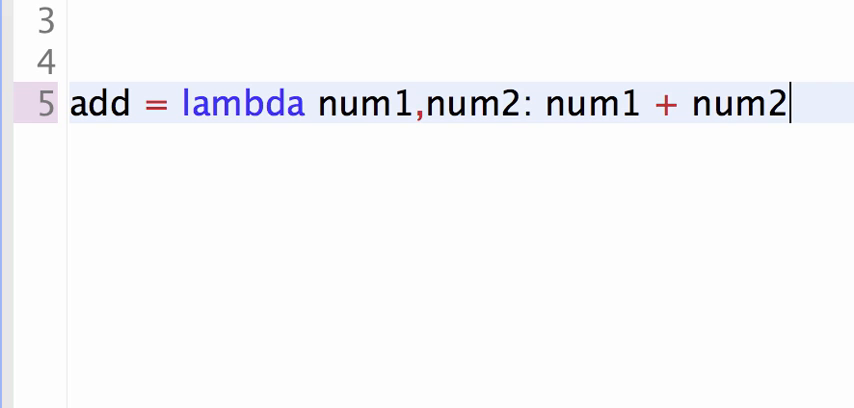
{"action": "double_click", "coordinate": [472, 104]}
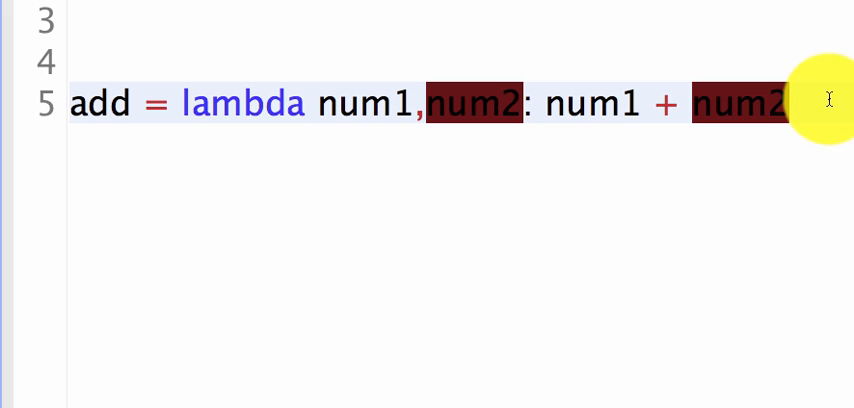
{"action": "key", "text": "enter"}
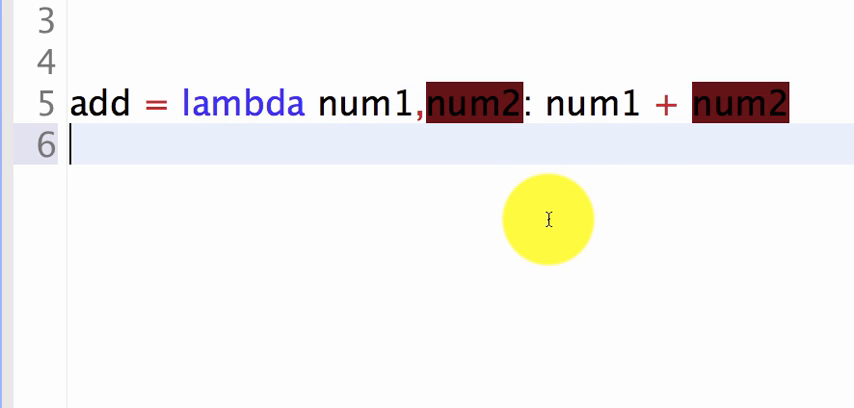
{"action": "key", "text": "enter"}
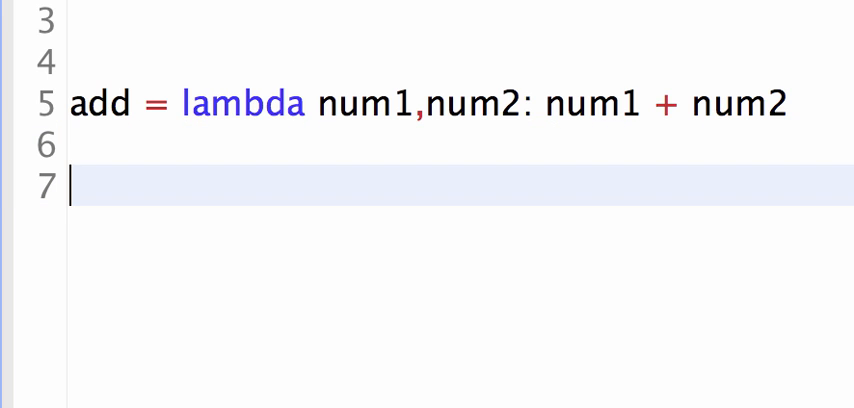
{"action": "mouse_move", "coordinate": [258, 70]}
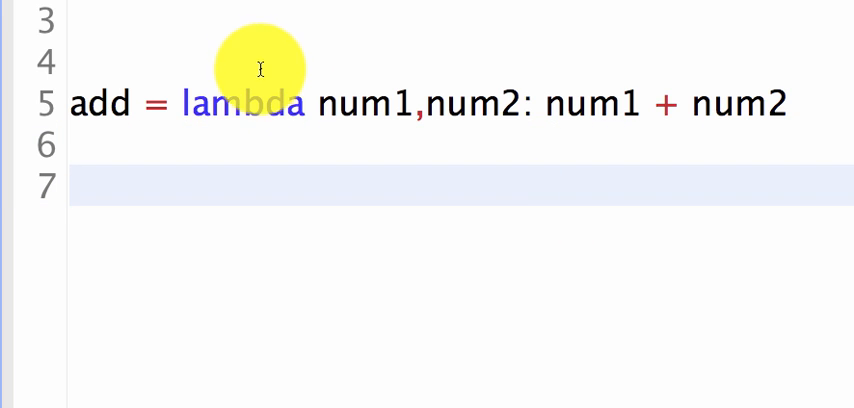
{"action": "mouse_move", "coordinate": [204, 104]}
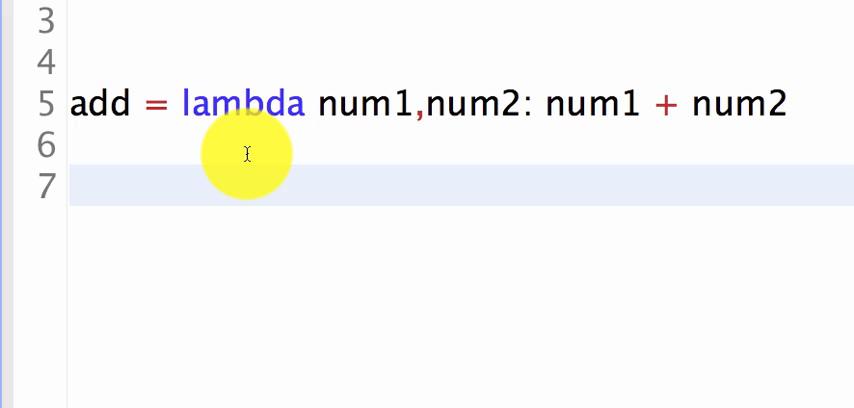
{"action": "left_click", "coordinate": [76, 186]}
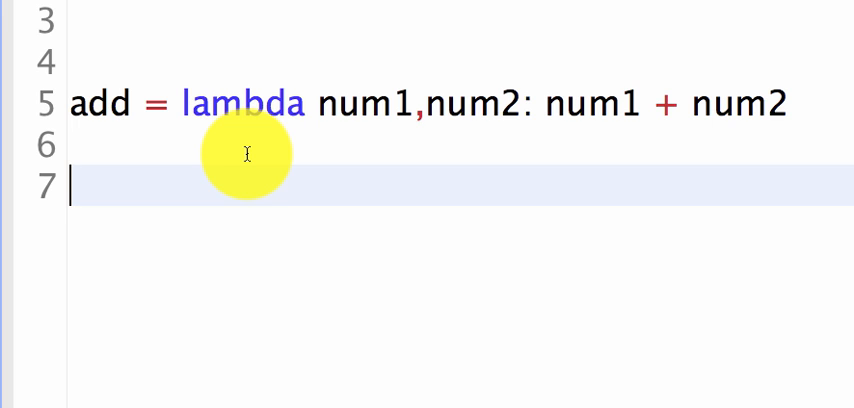
{"action": "left_click", "coordinate": [170, 104]}
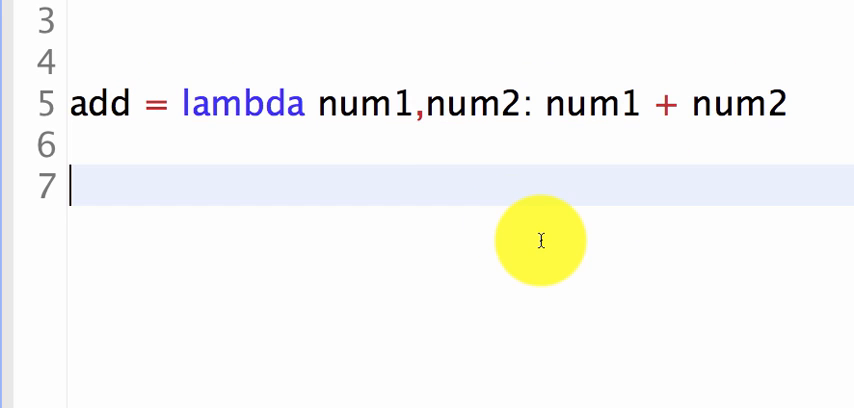
{"action": "mouse_move", "coordinate": [460, 192]}
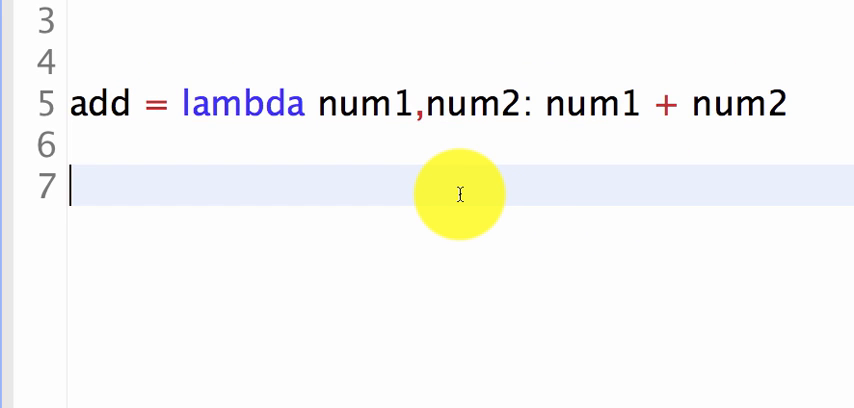
Step: Write print(add(3,4)) on line 7, change 4 to 6, and run to show 9
{"action": "type", "text": "print(a"}
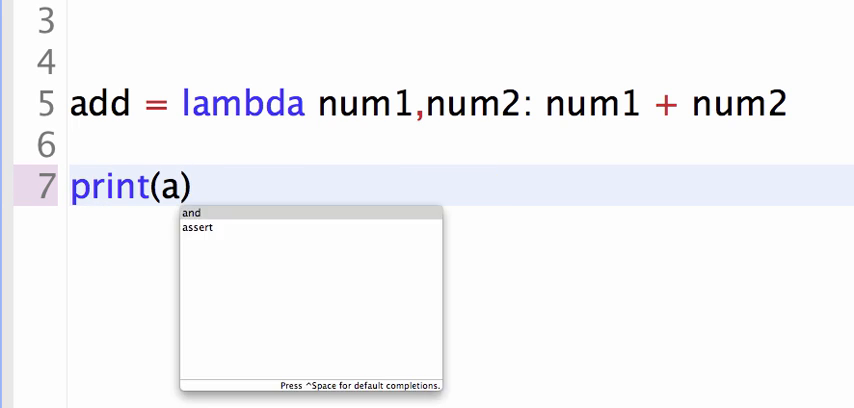
{"action": "type", "text": "dd("}
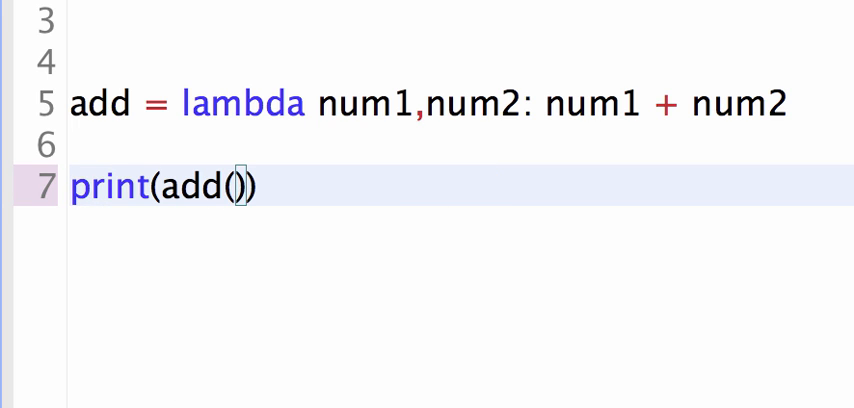
{"action": "type", "text": "3,4"}
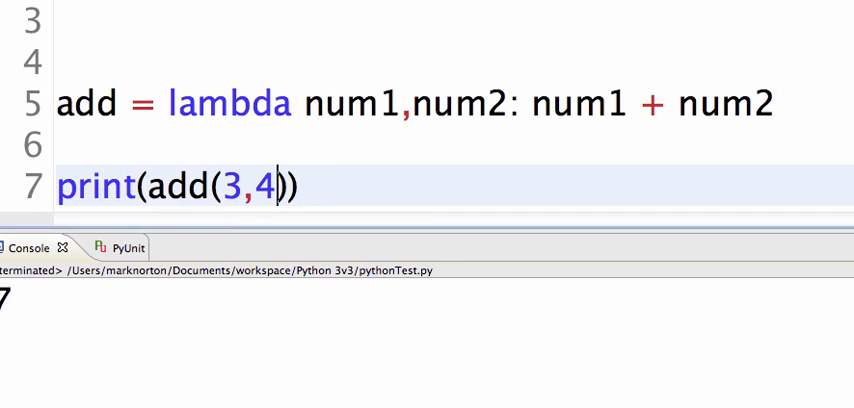
{"action": "type", "text": "6"}
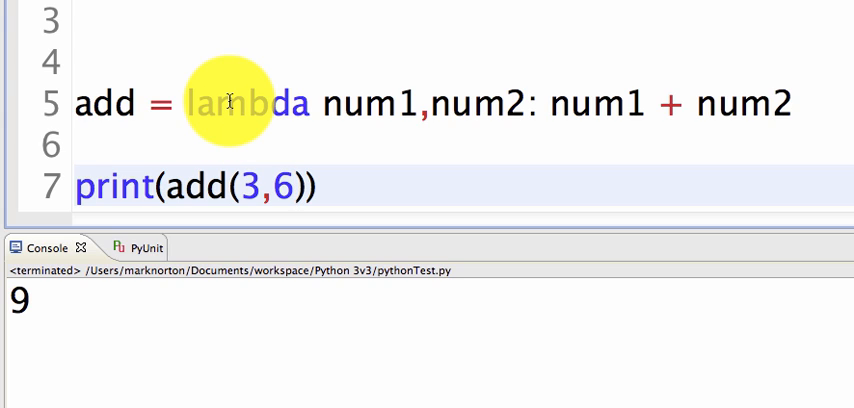
{"action": "left_click", "coordinate": [296, 188]}
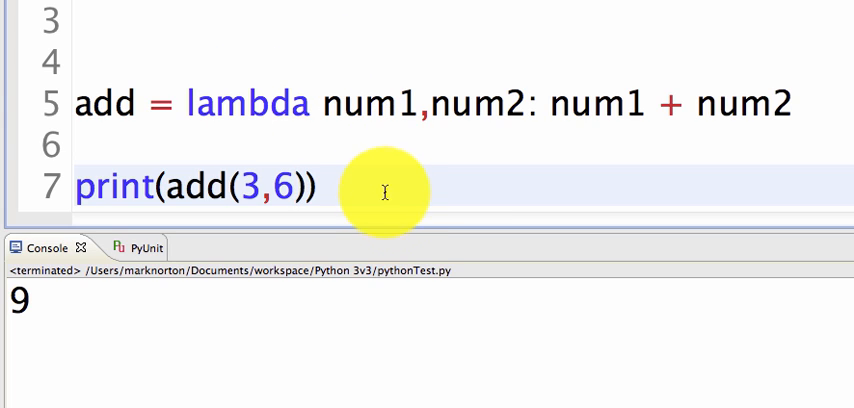
{"action": "left_click", "coordinate": [292, 188]}
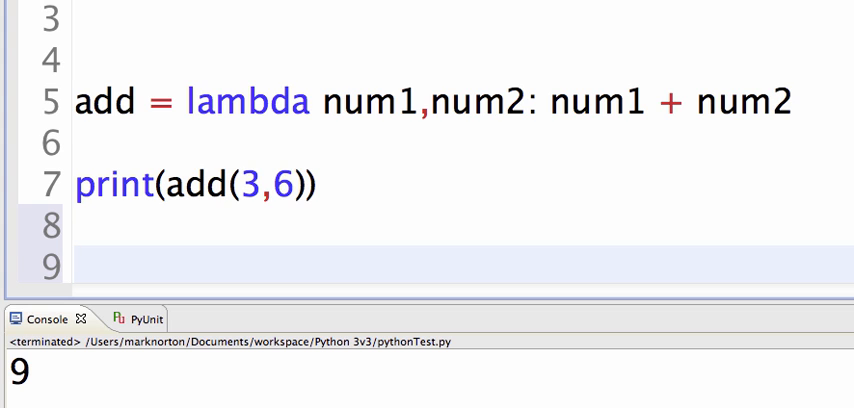
Step: Delete the add lambda line, leaving print(add(3,6)) flagged as an error
{"action": "left_click", "coordinate": [80, 148]}
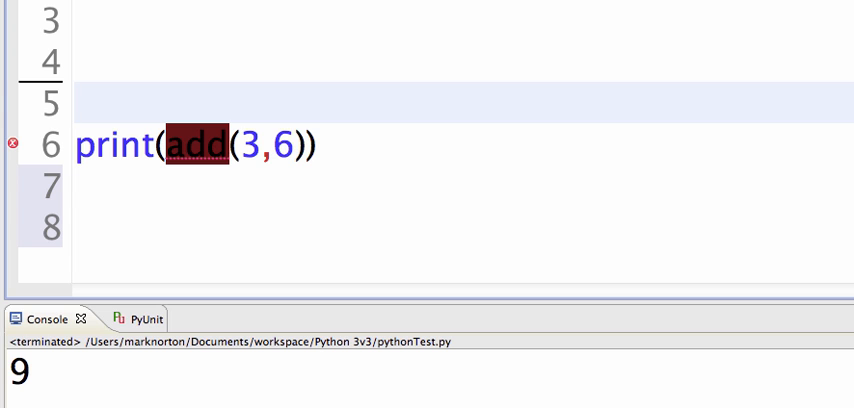
{"action": "left_click", "coordinate": [74, 104]}
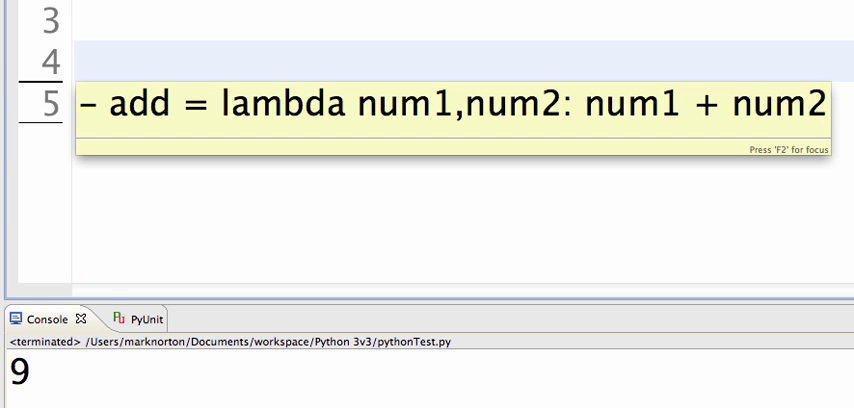
Step: Write result = map(lambda x:x**2) on line 6 in place of the print call
{"action": "type", "text": "res"}
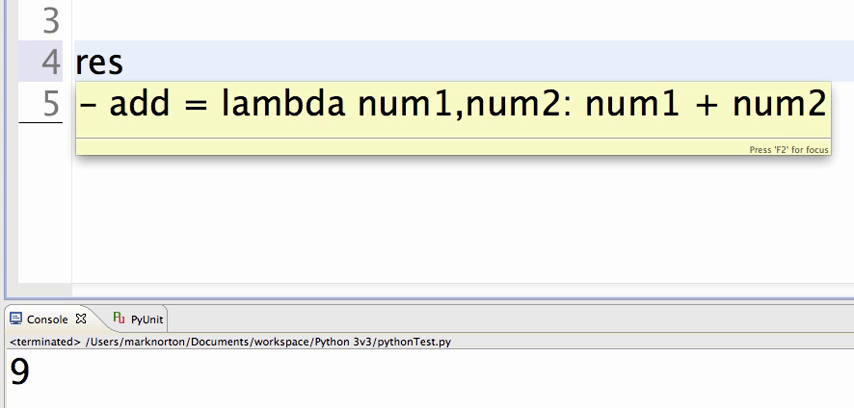
{"action": "type", "text": "ult = map"}
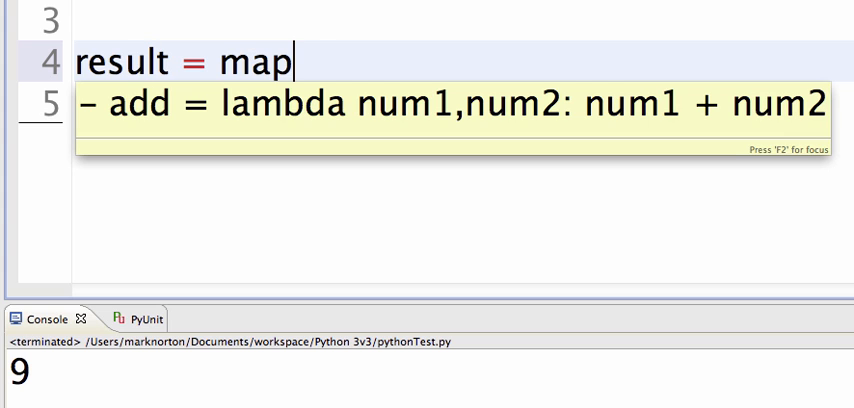
{"action": "type", "text": "(lambda x"}
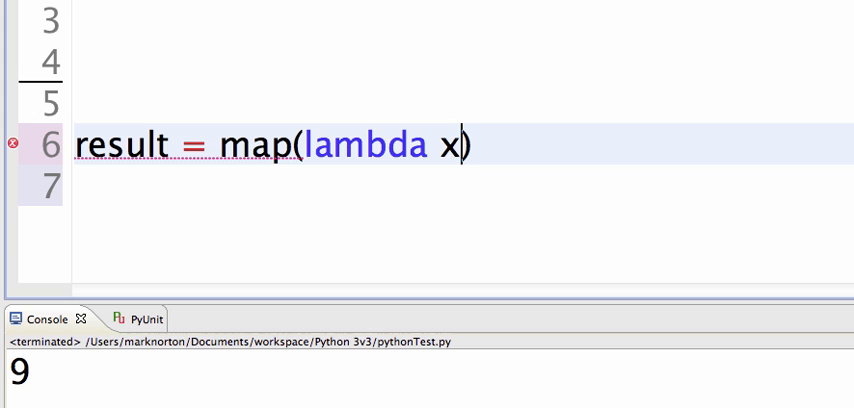
{"action": "type", "text": ":"}
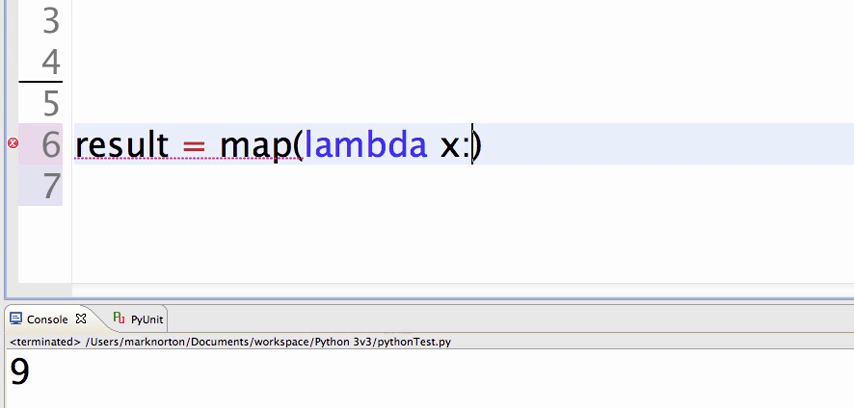
{"action": "type", "text": "x**"}
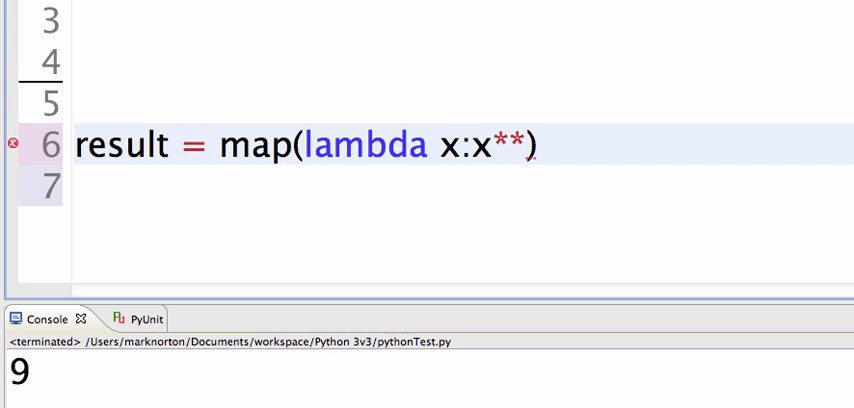
{"action": "type", "text": "2"}
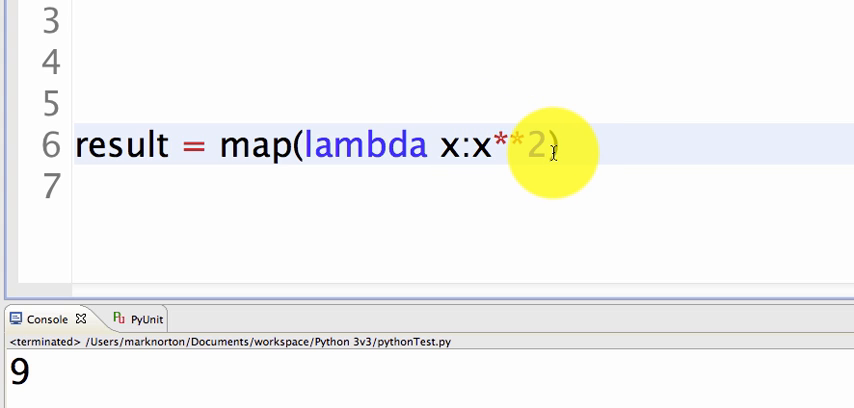
Step: Pass the list [1,2,4,99] to map and begin print(res on line 7
{"action": "type", "text": ","}
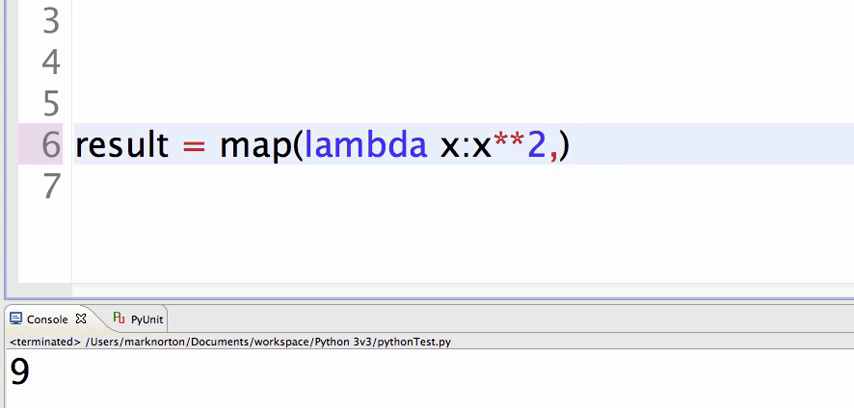
{"action": "type", "text": "[1,"}
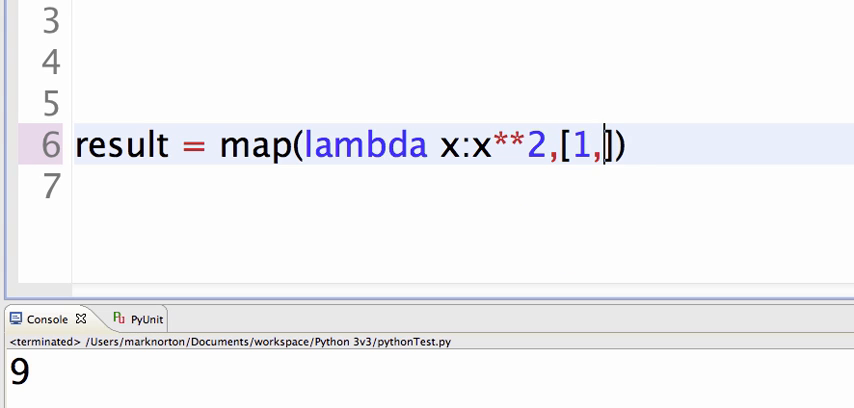
{"action": "type", "text": "2,4"}
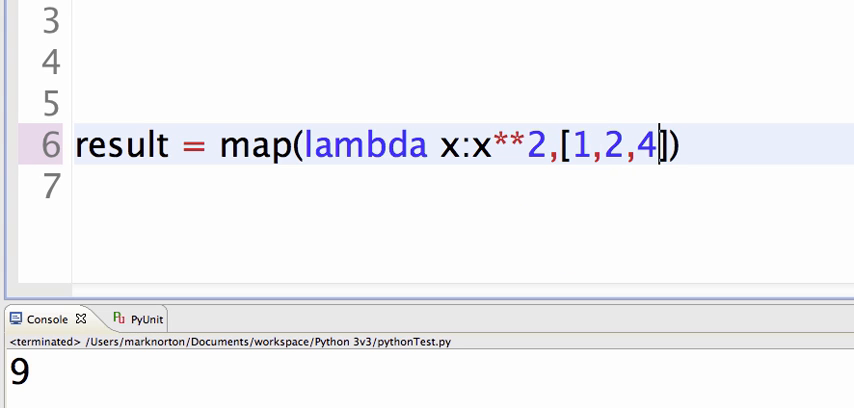
{"action": "type", "text": "99"}
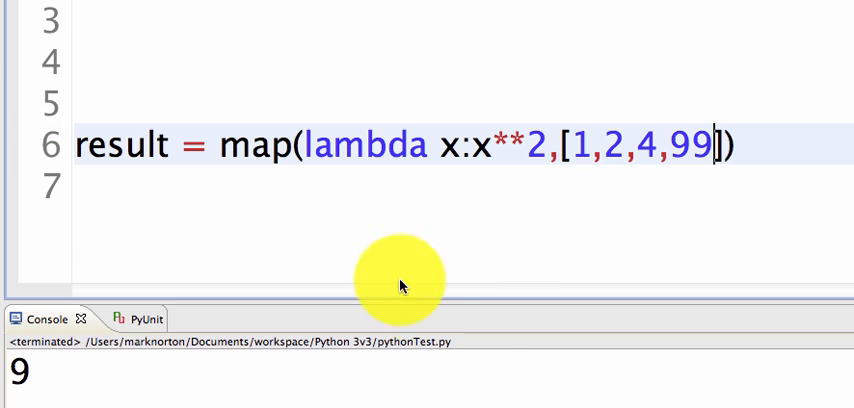
{"action": "type", "text": "p"}
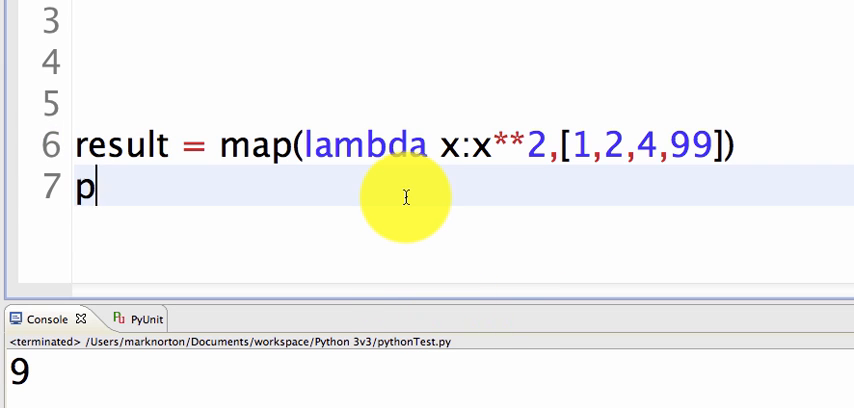
{"action": "type", "text": "rint(res"}
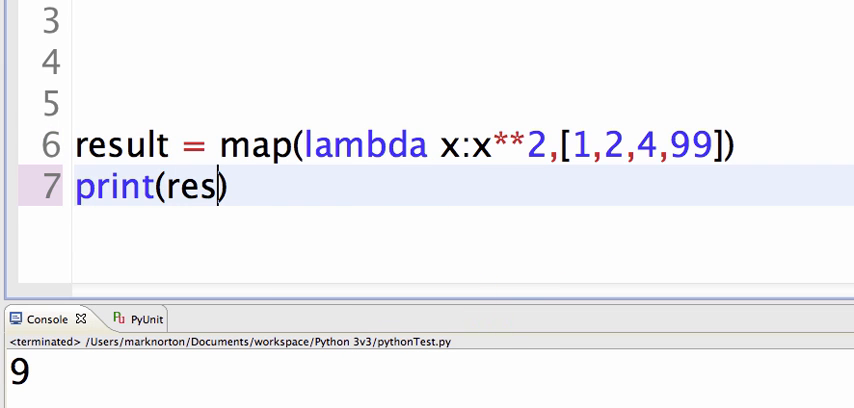
Step: Finish print(result), then wrap it as list(result) so the console shows [1, 4, 16, 9801]
{"action": "type", "text": "ult"}
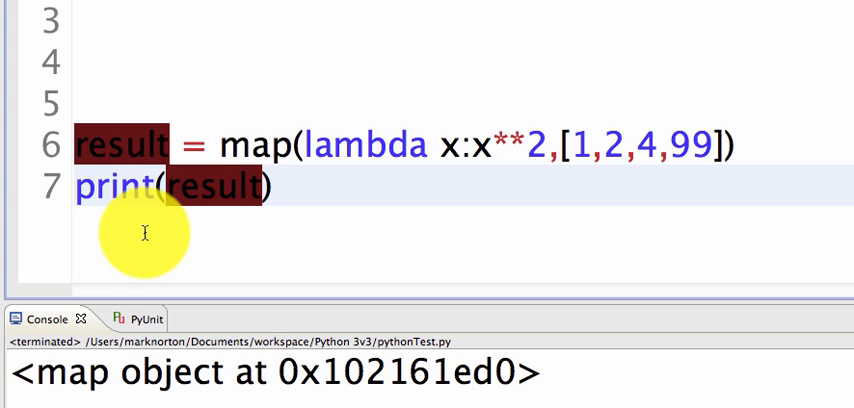
{"action": "type", "text": "list"}
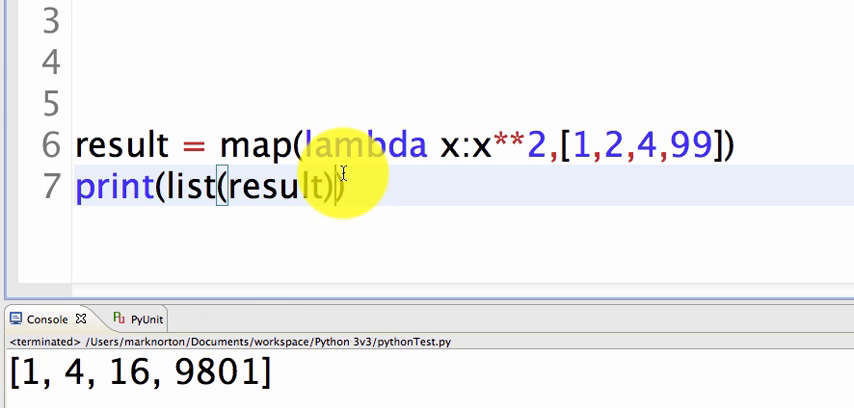
{"action": "mouse_move", "coordinate": [378, 368]}
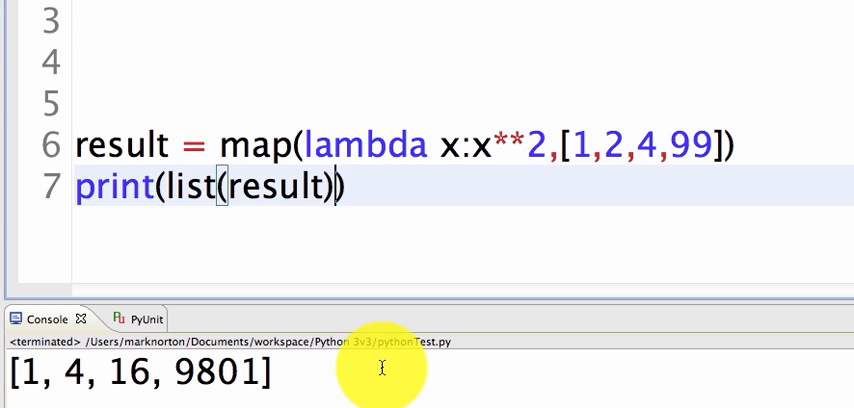
{"action": "mouse_move", "coordinate": [580, 204]}
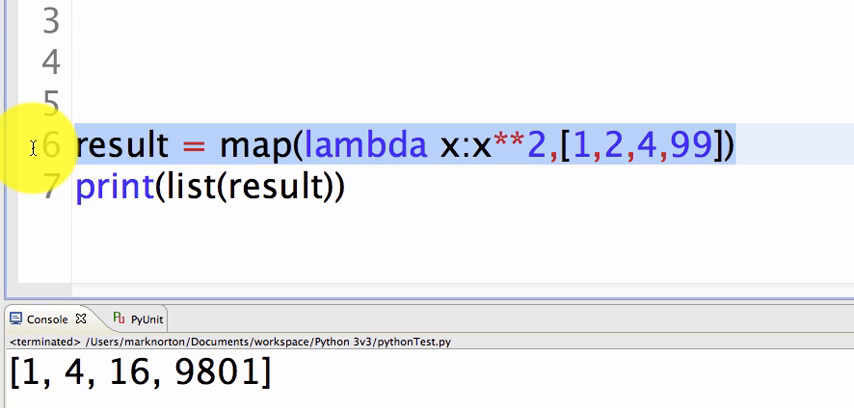
{"action": "double_click", "coordinate": [278, 188]}
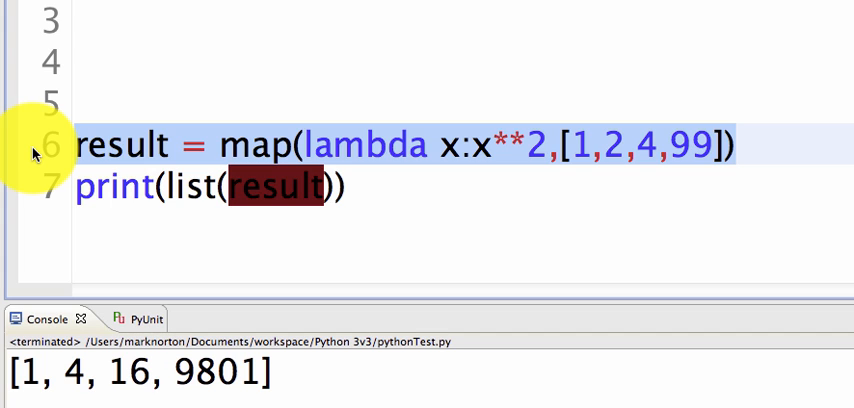
{"action": "mouse_move", "coordinate": [36, 150]}
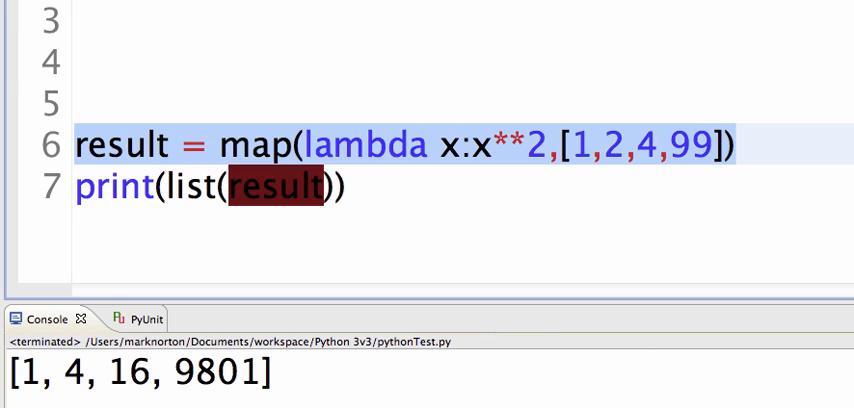